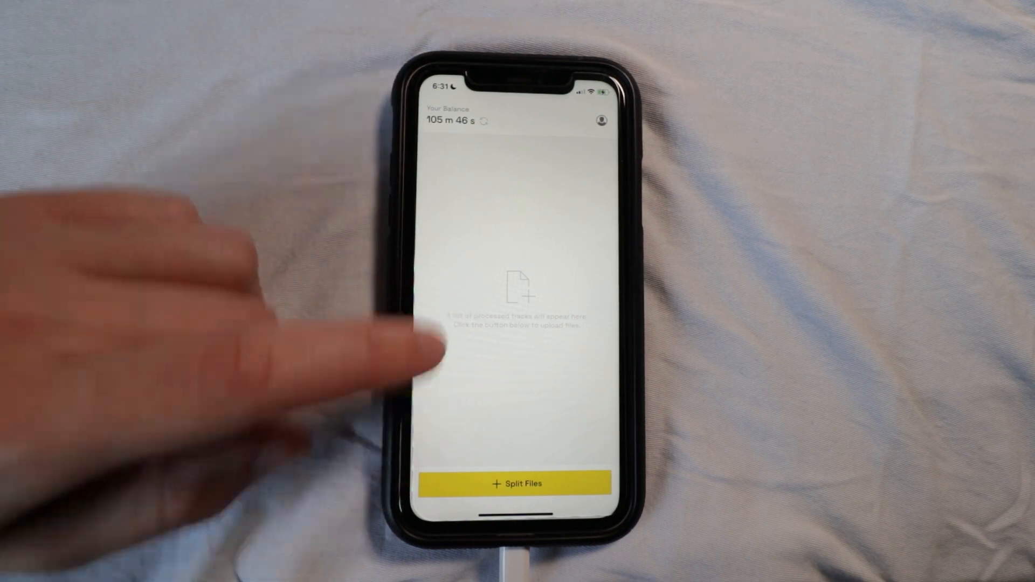
- Add the IMG_2625 (5) video from the Photo Library as the file to split
click(518, 484)
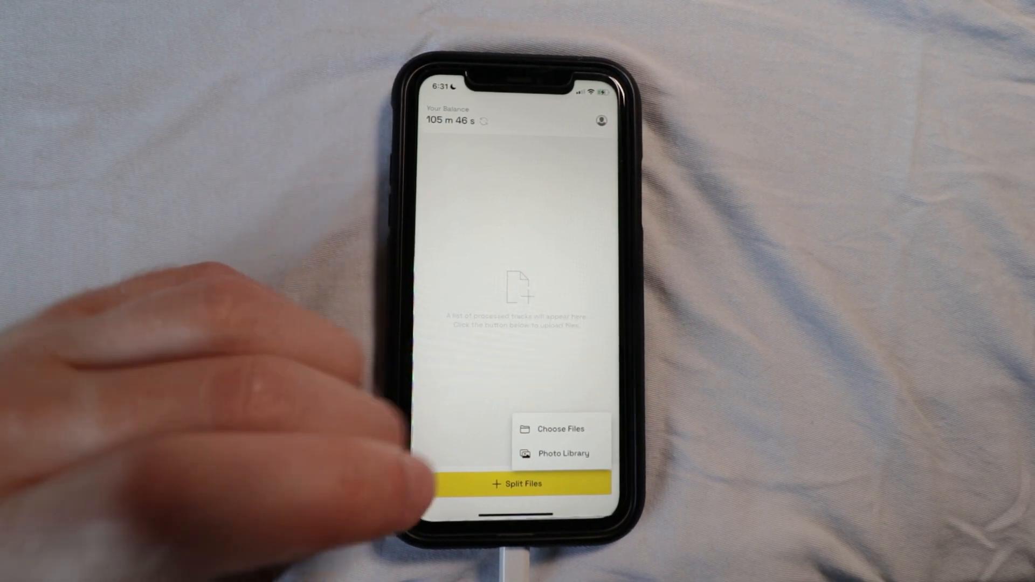
click(560, 454)
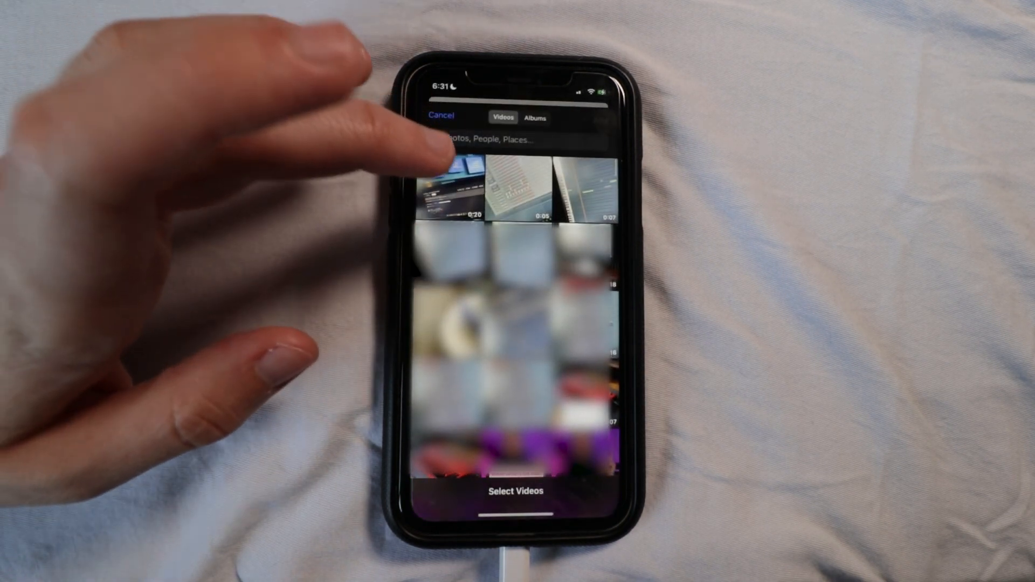
click(452, 178)
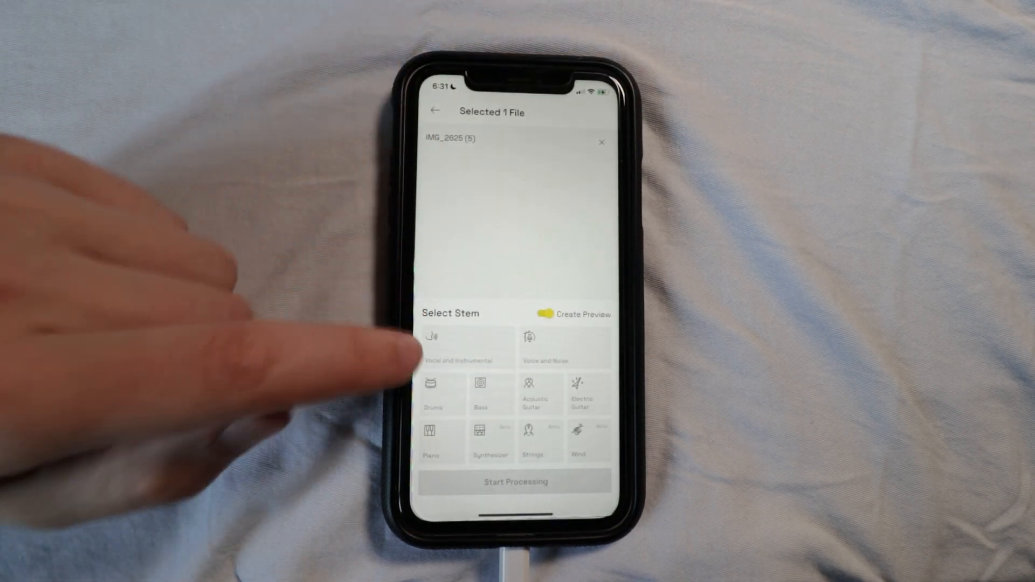
mouse_move(377, 383)
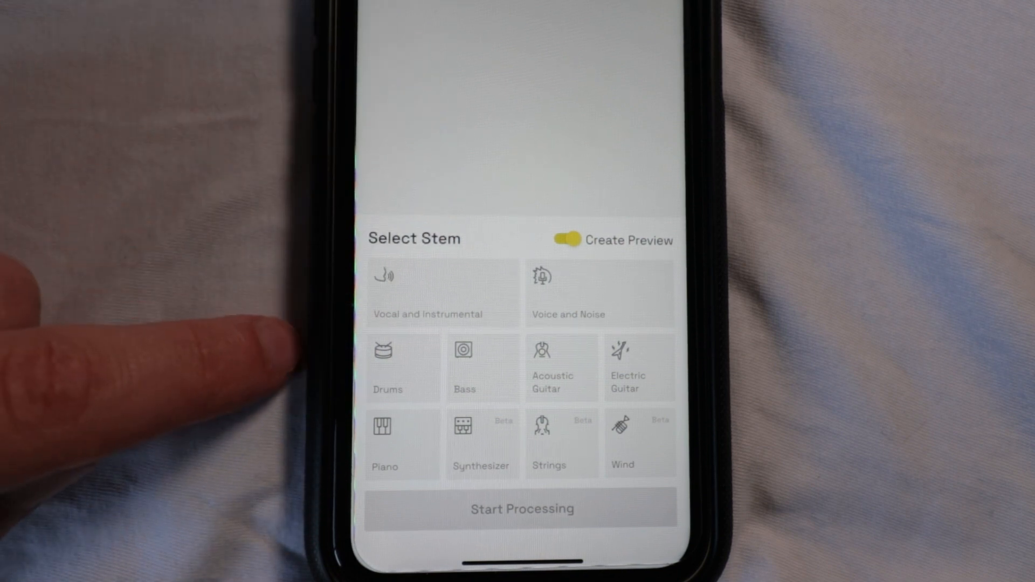
- Choose the Vocal and Instrumental stem for IMG_2625 (5) and start processing
click(441, 294)
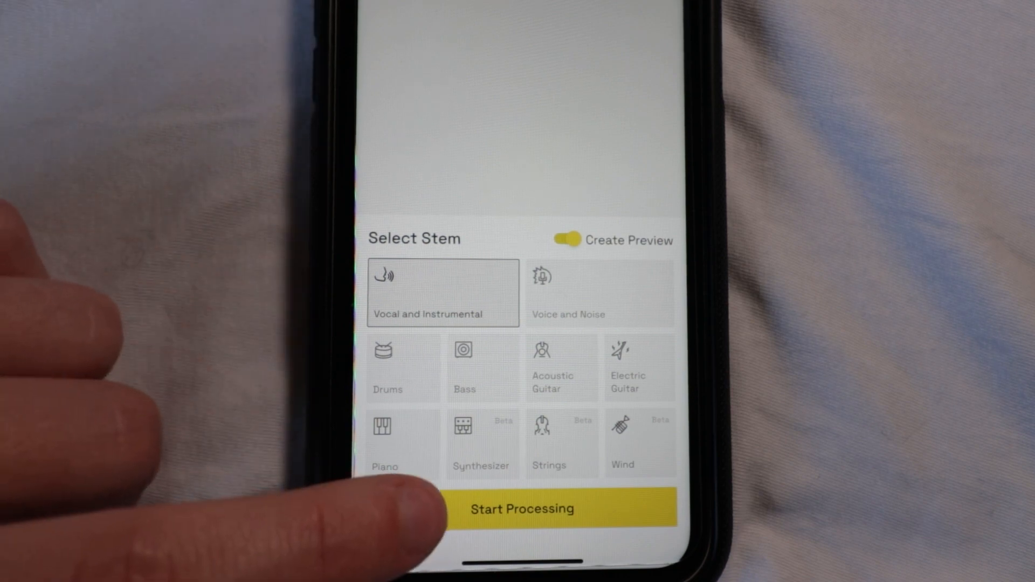
click(522, 509)
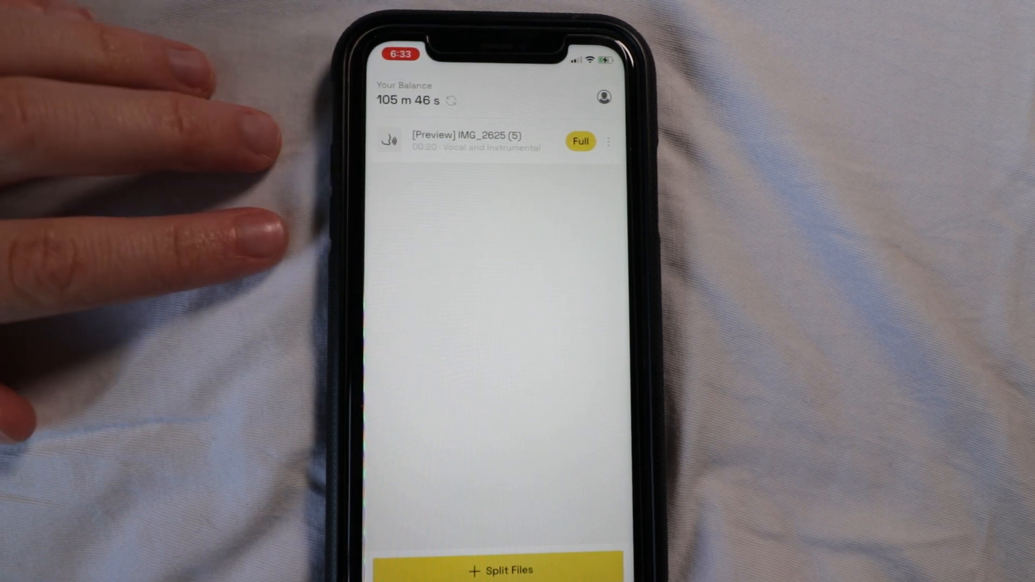
- Expand the processed IMG_2625 (5) track and play one of its stem previews
click(475, 141)
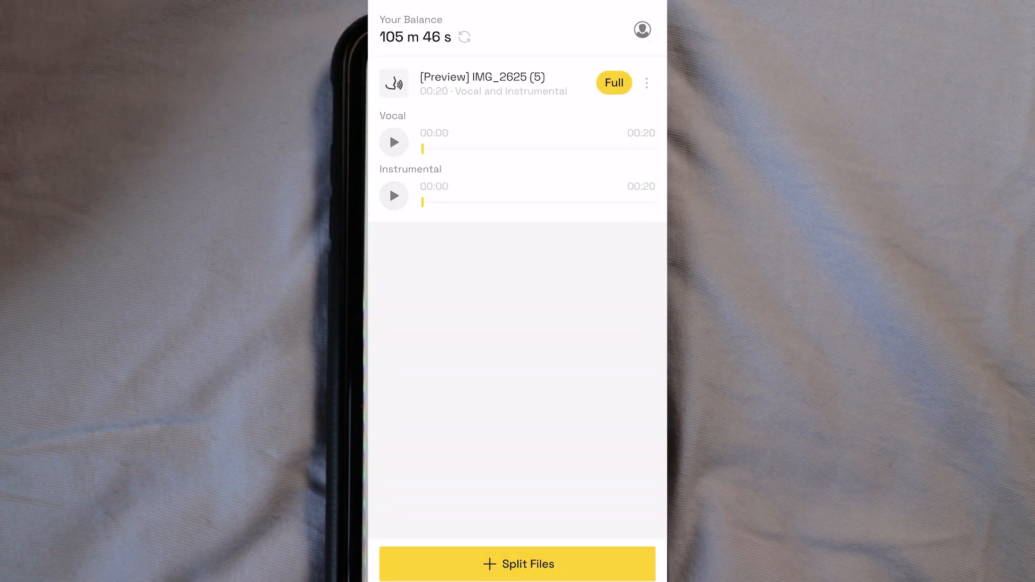
click(394, 141)
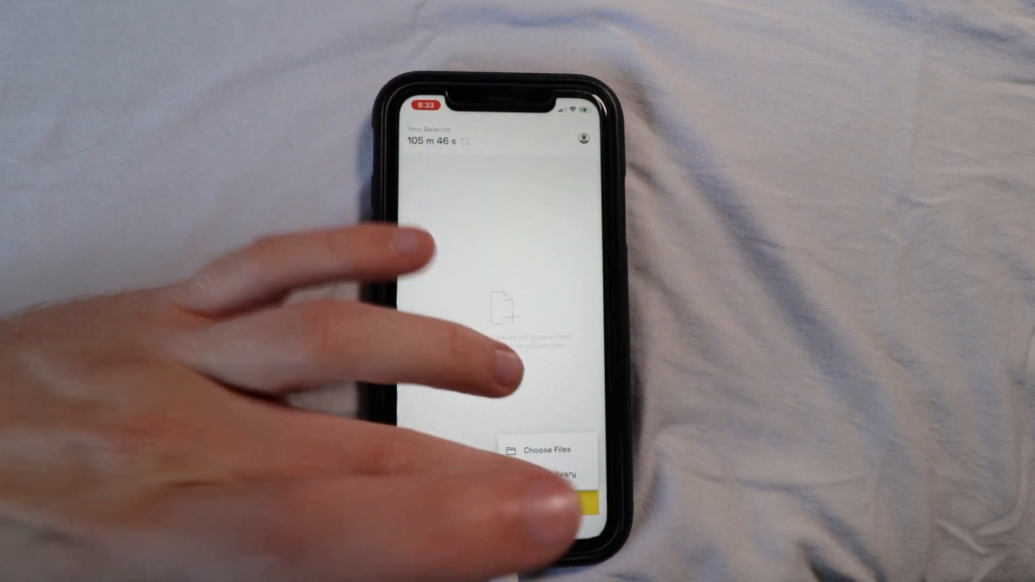
- Pick the IMG_2625 (6) video, choose the Drums stem, and start processing
click(546, 449)
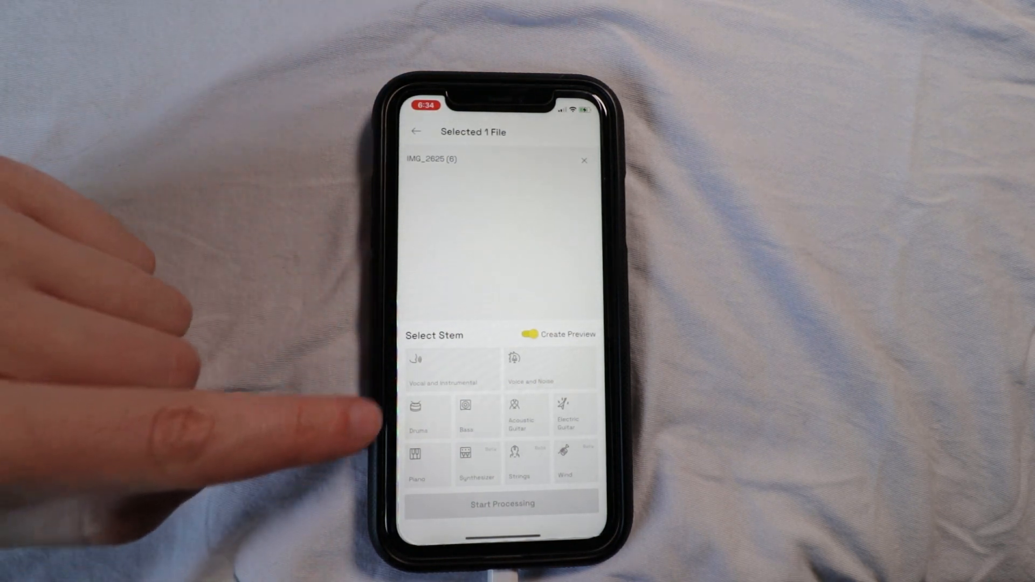
click(417, 417)
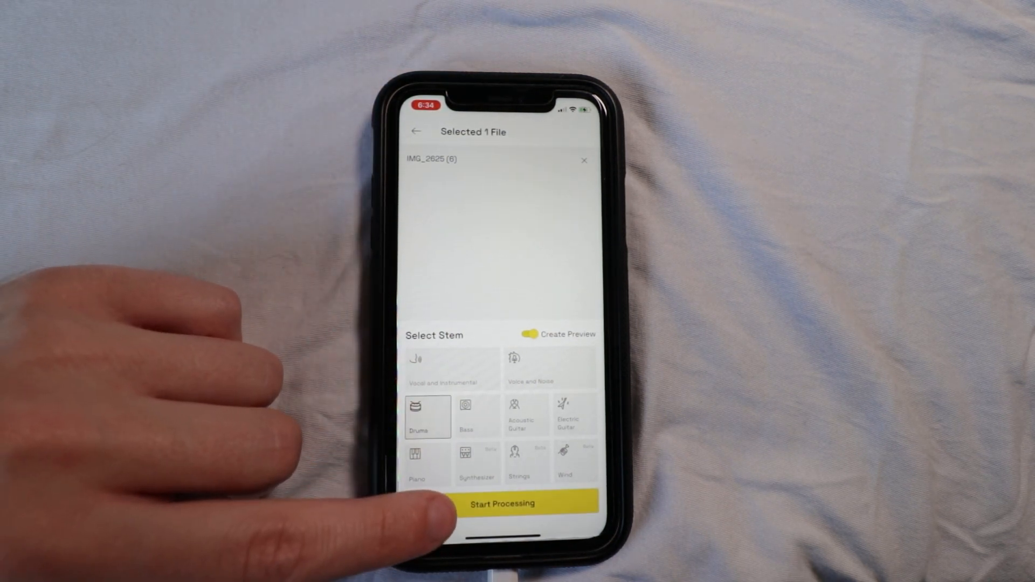
click(501, 504)
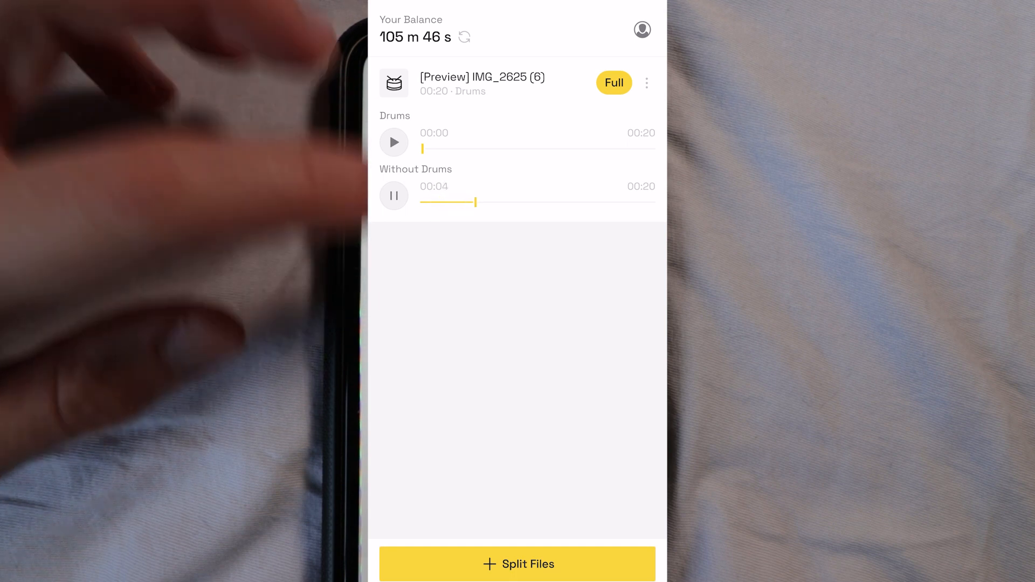
- Play the Drums stem preview of IMG_2625 (6), then pick the next recording
click(394, 141)
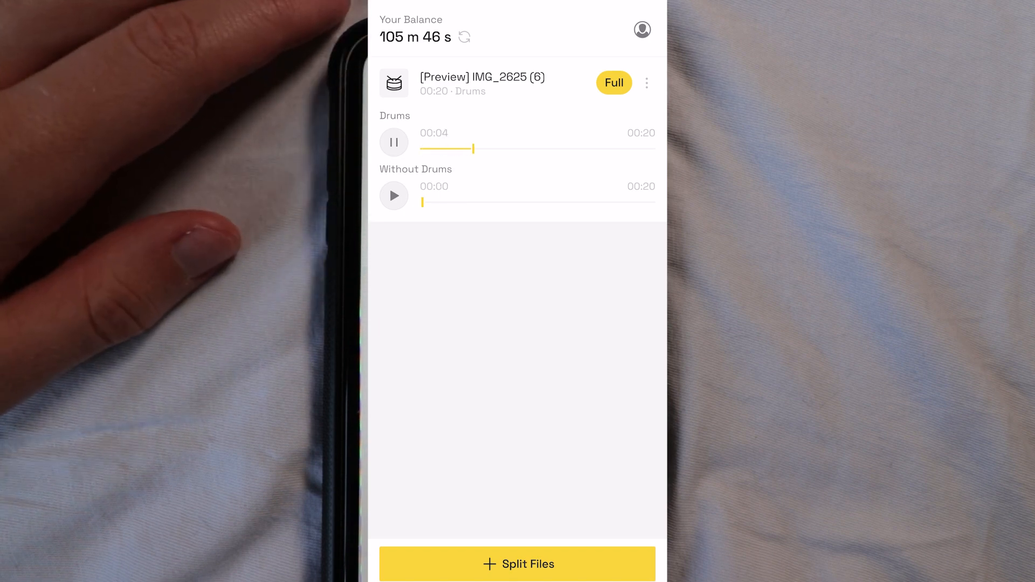
click(517, 564)
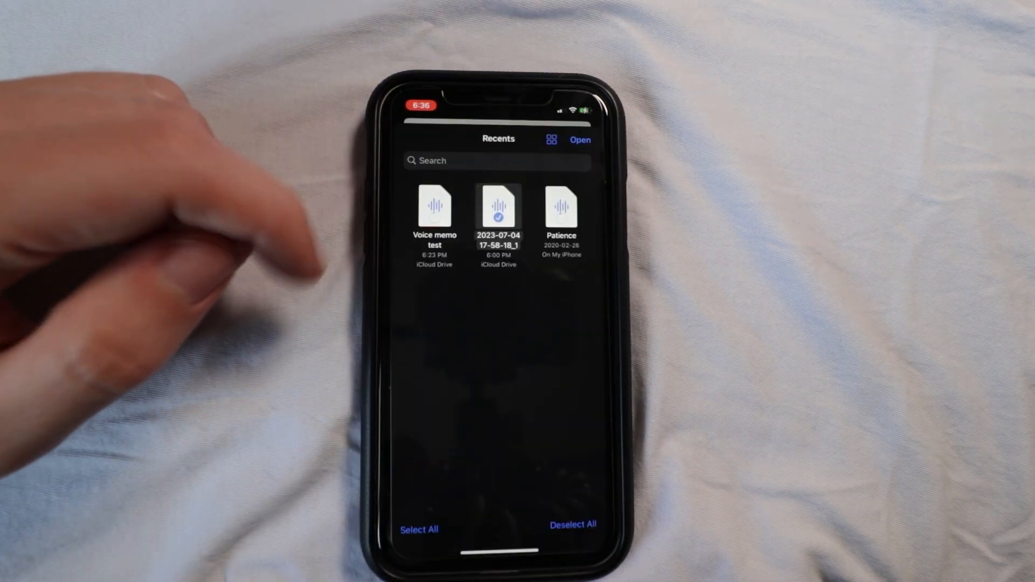
click(579, 140)
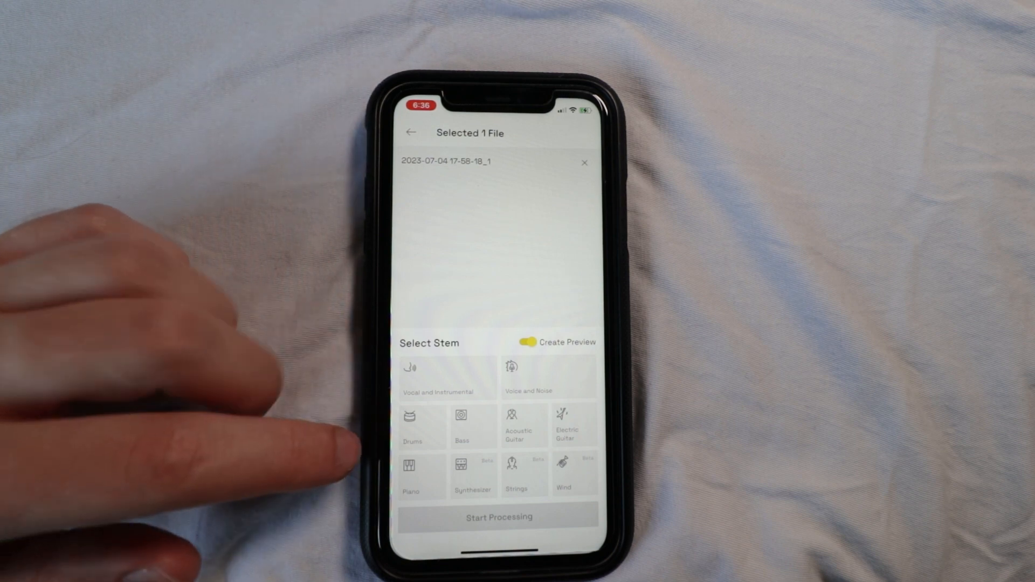
click(421, 426)
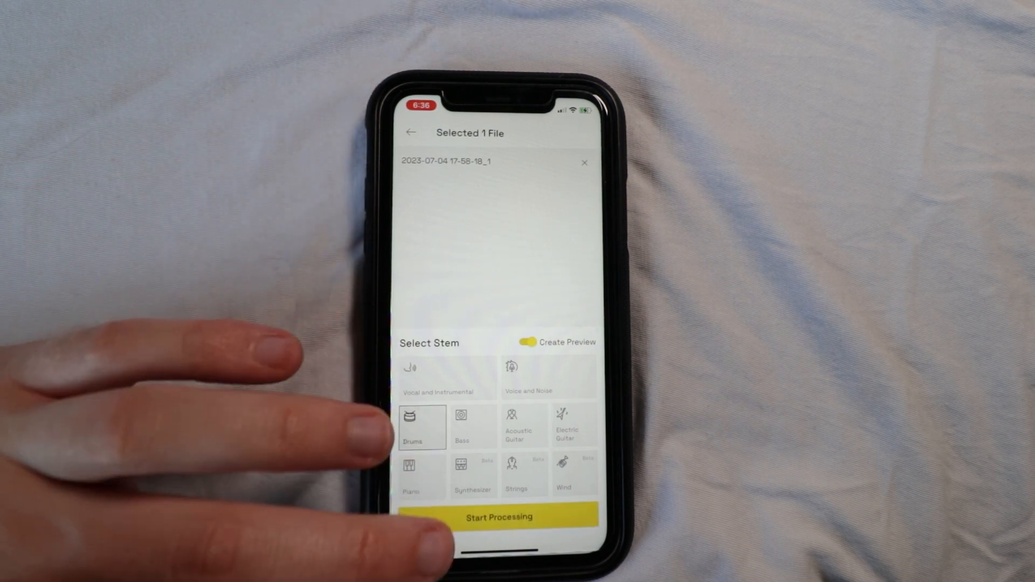
click(498, 517)
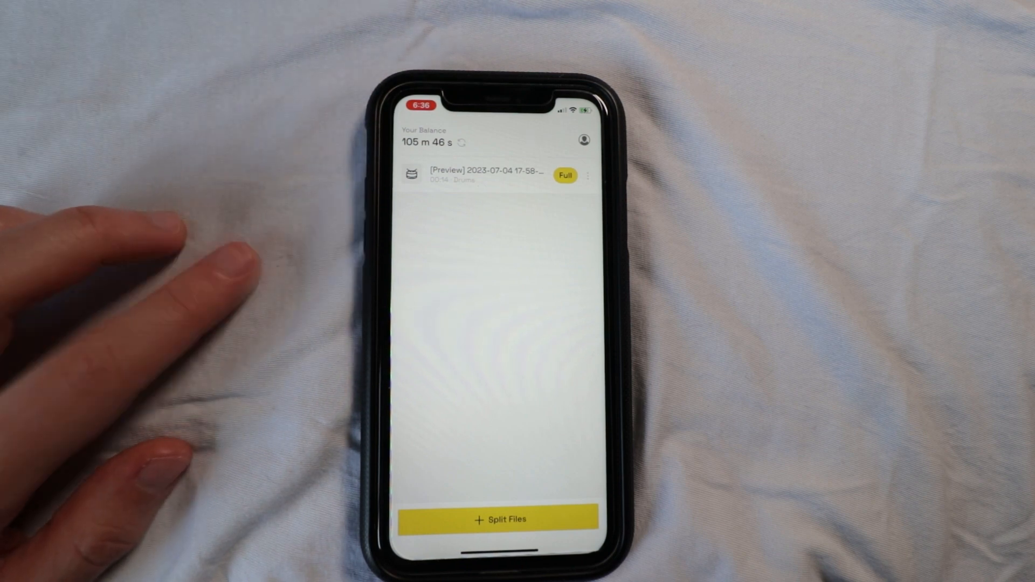
- Expand the 2023-07-04 drums track, pause its preview, and delete the track
click(492, 176)
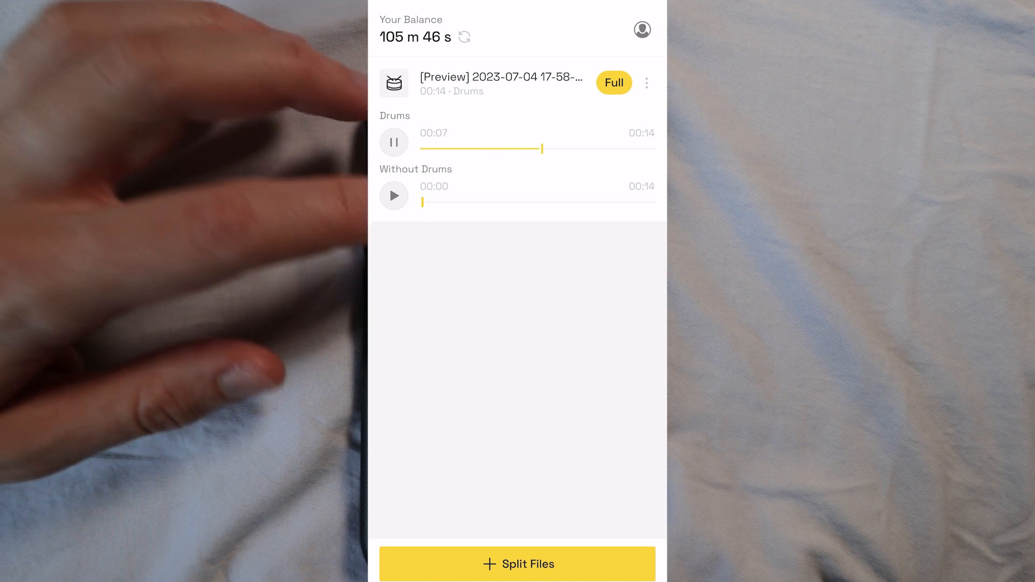
click(394, 142)
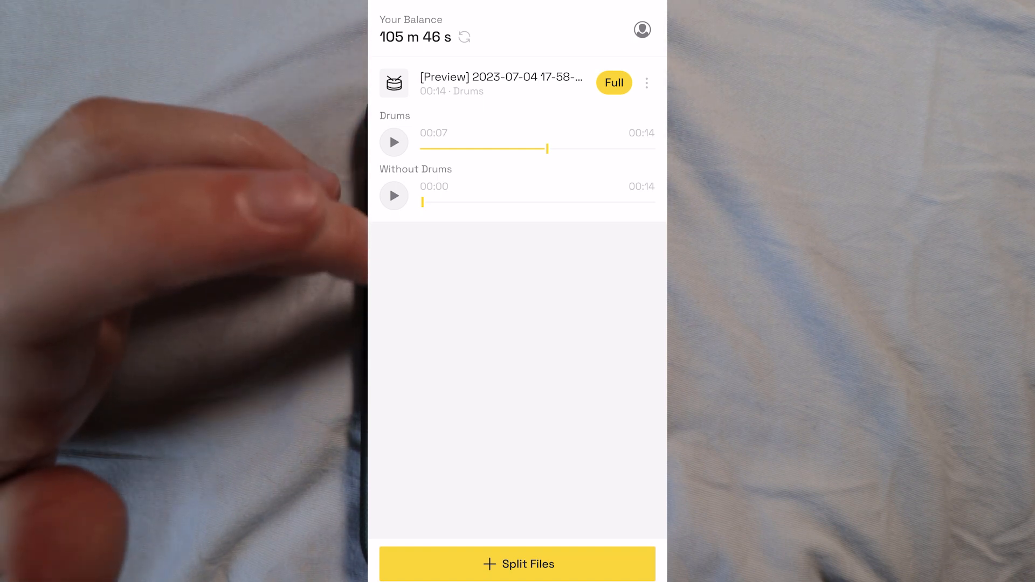
click(394, 195)
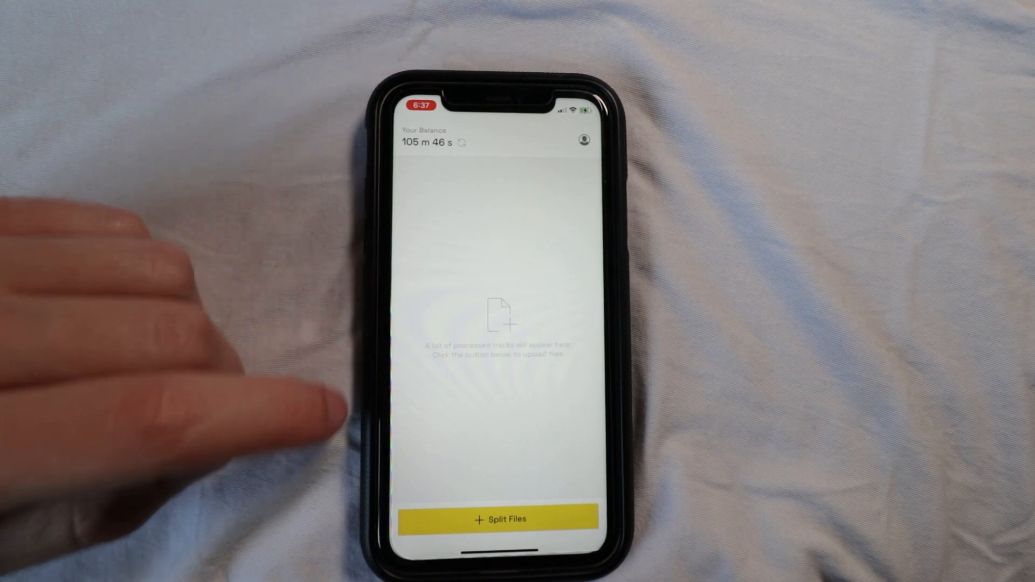
- Pick the Voice memo test recording from Recents through Choose Files
click(503, 518)
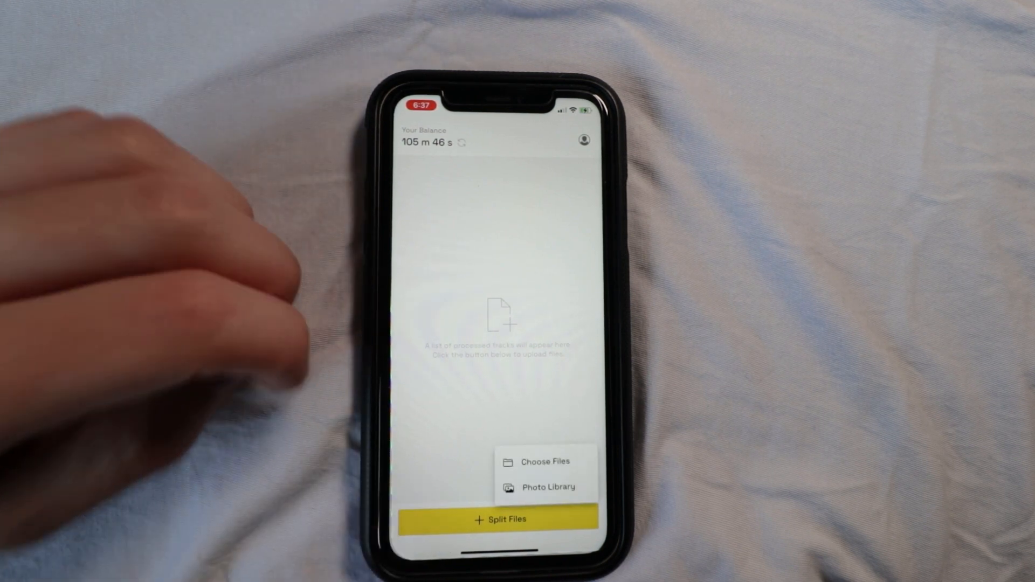
click(545, 461)
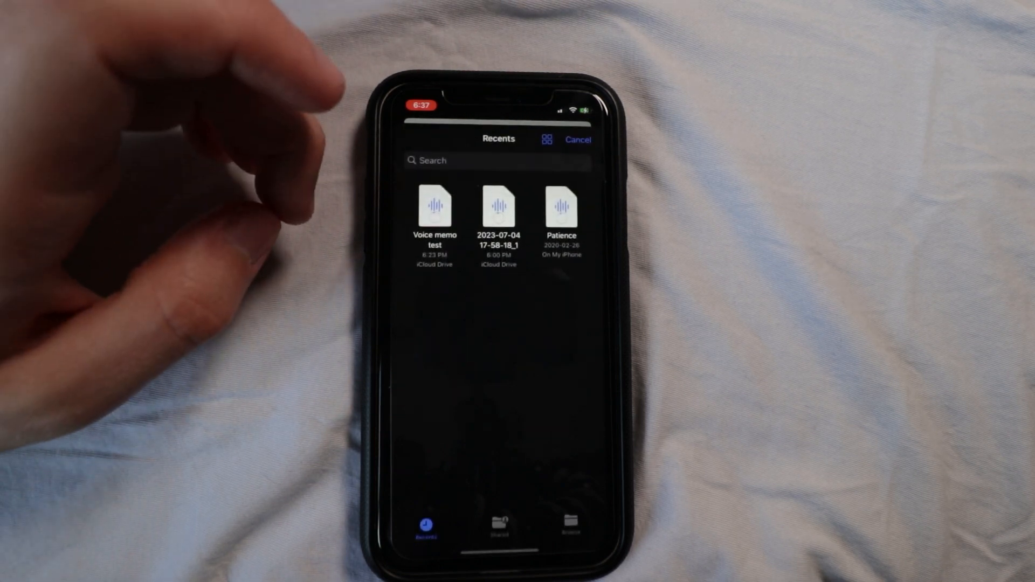
click(434, 208)
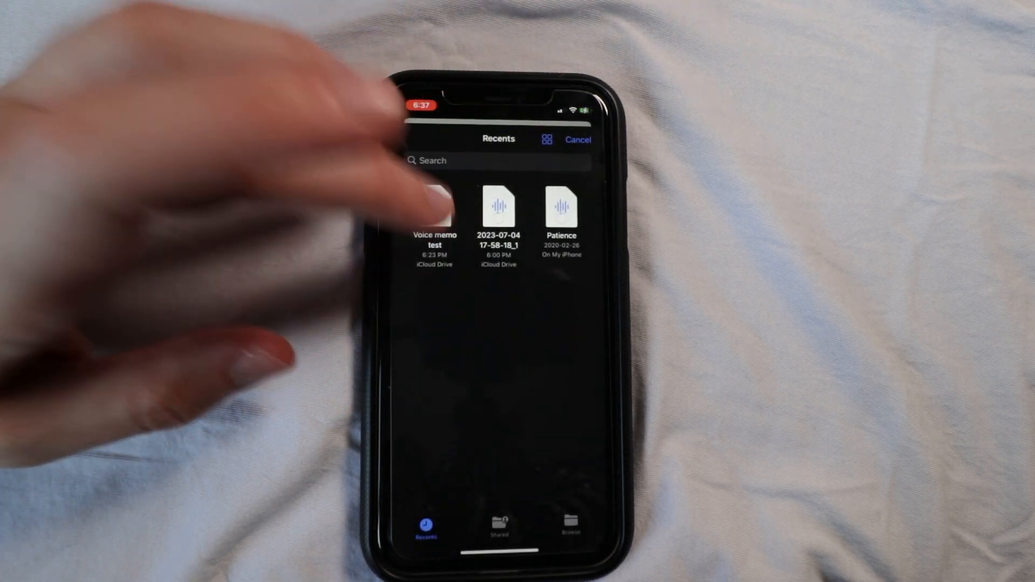
click(435, 207)
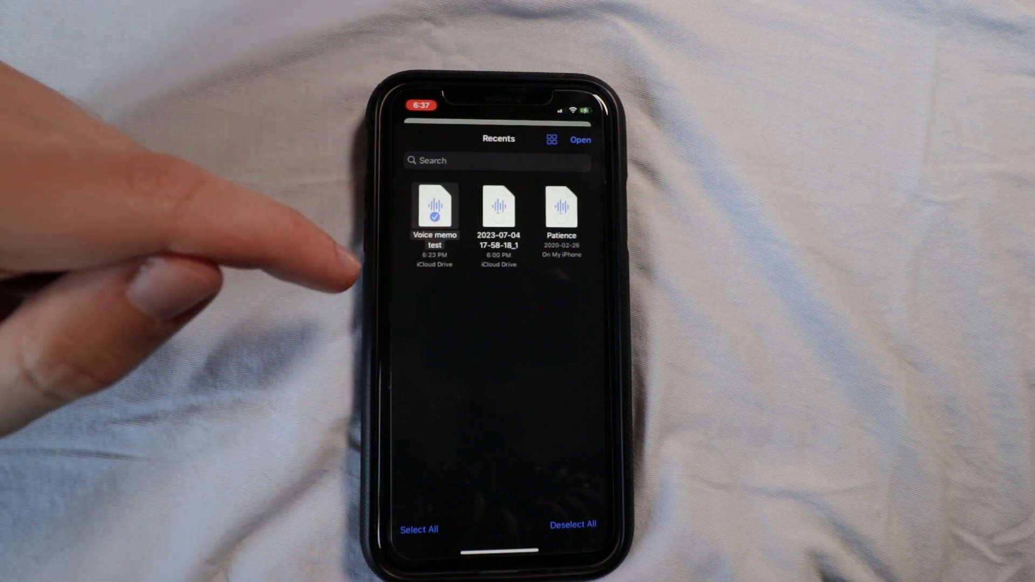
mouse_move(198, 298)
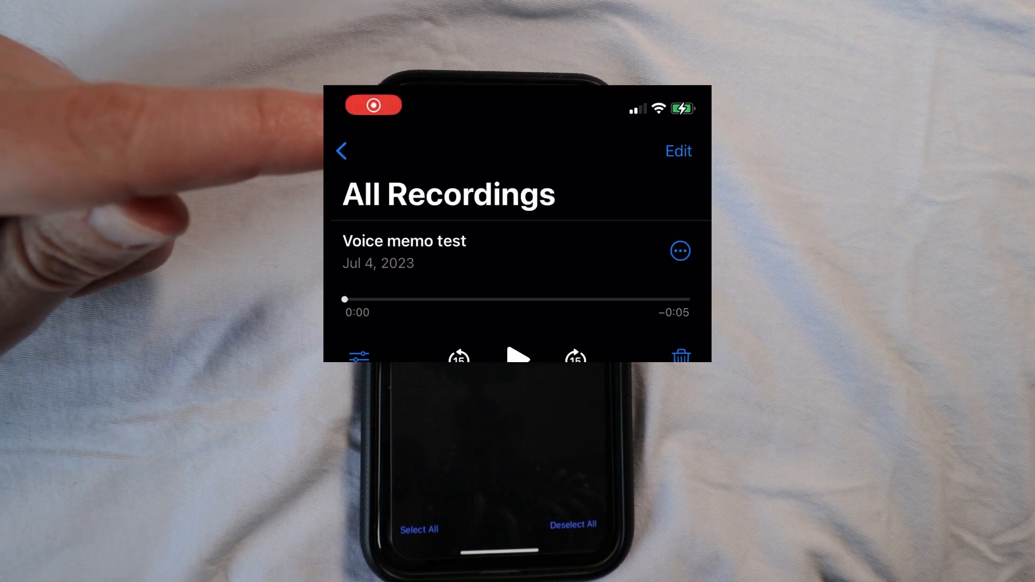
click(517, 357)
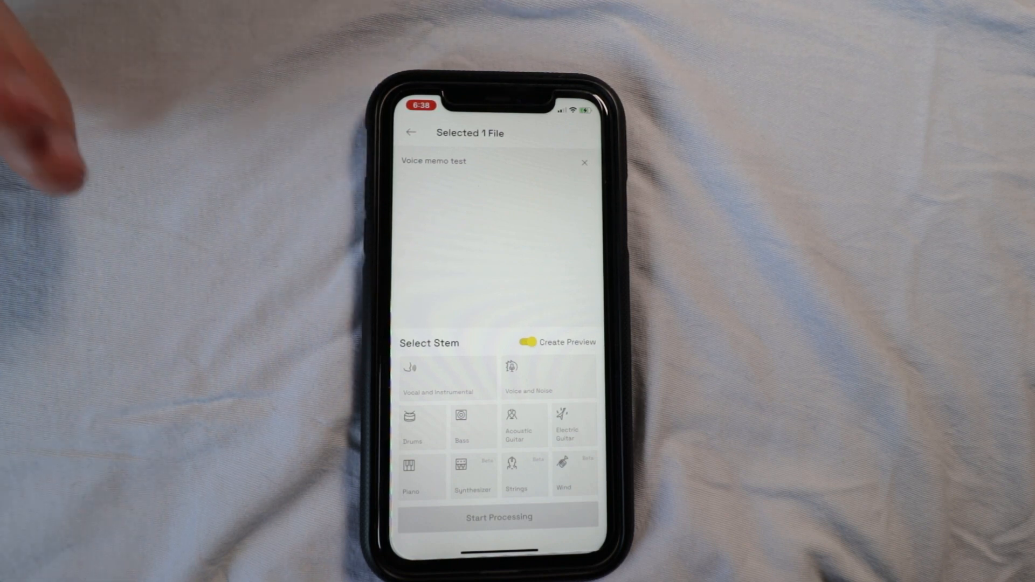
- Process Voice memo test with the Voice and Noise stem, then play the Voice preview
click(548, 377)
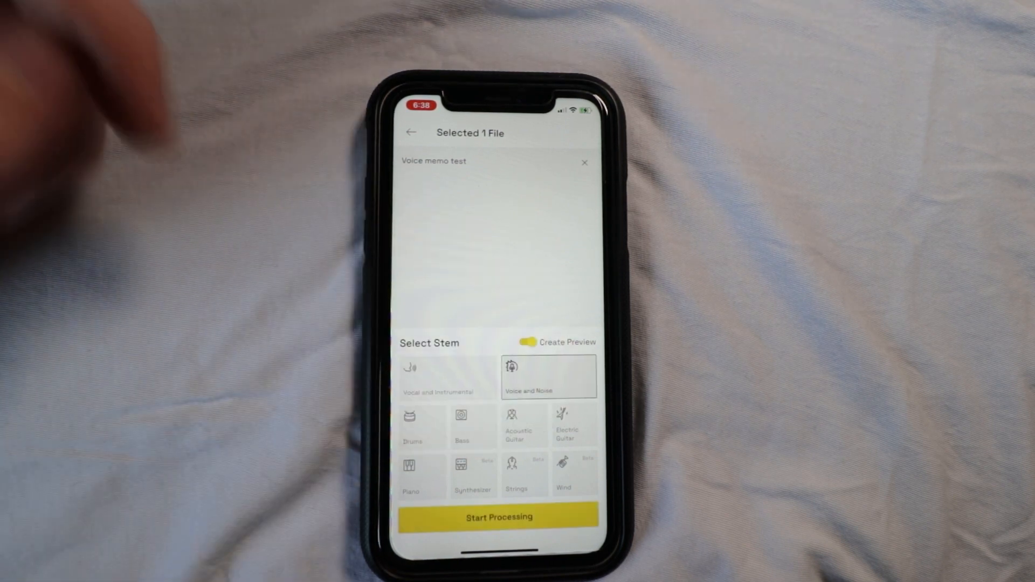
click(497, 517)
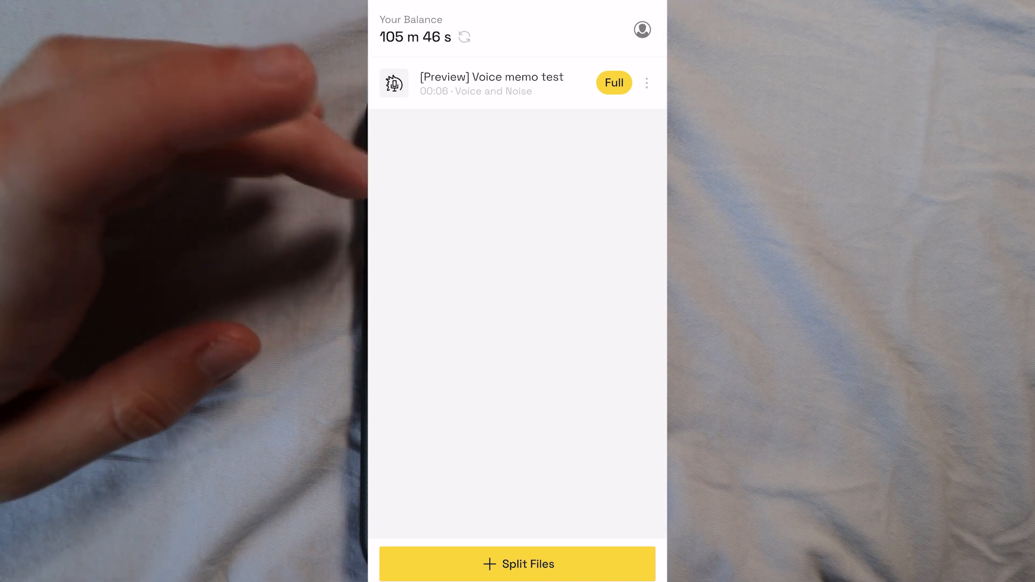
click(492, 83)
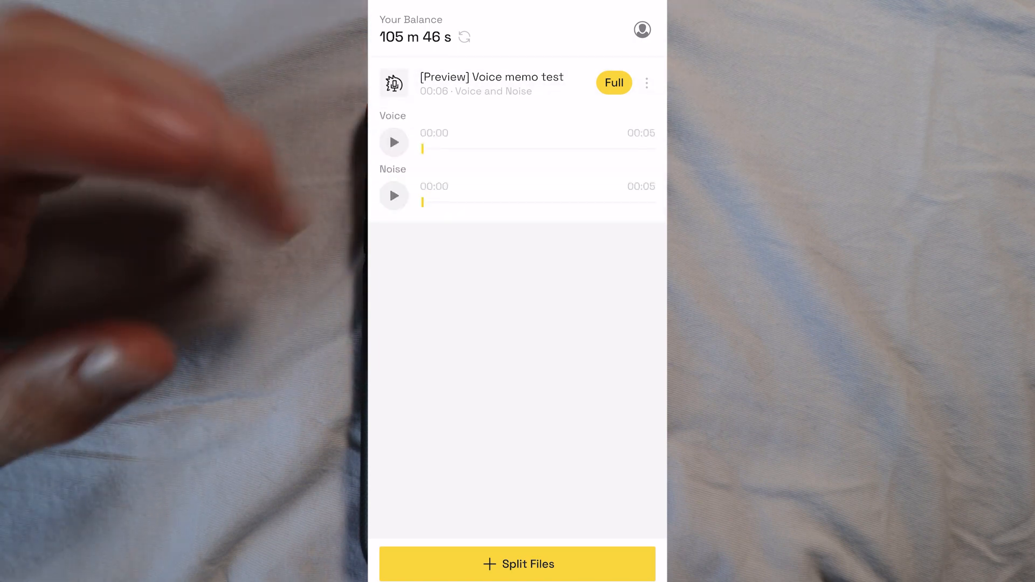
click(394, 142)
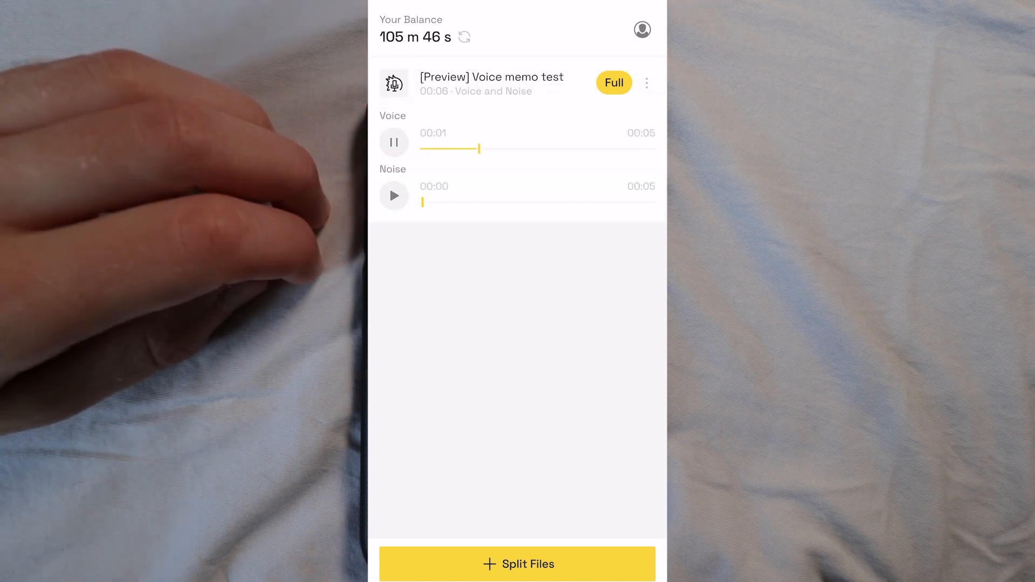